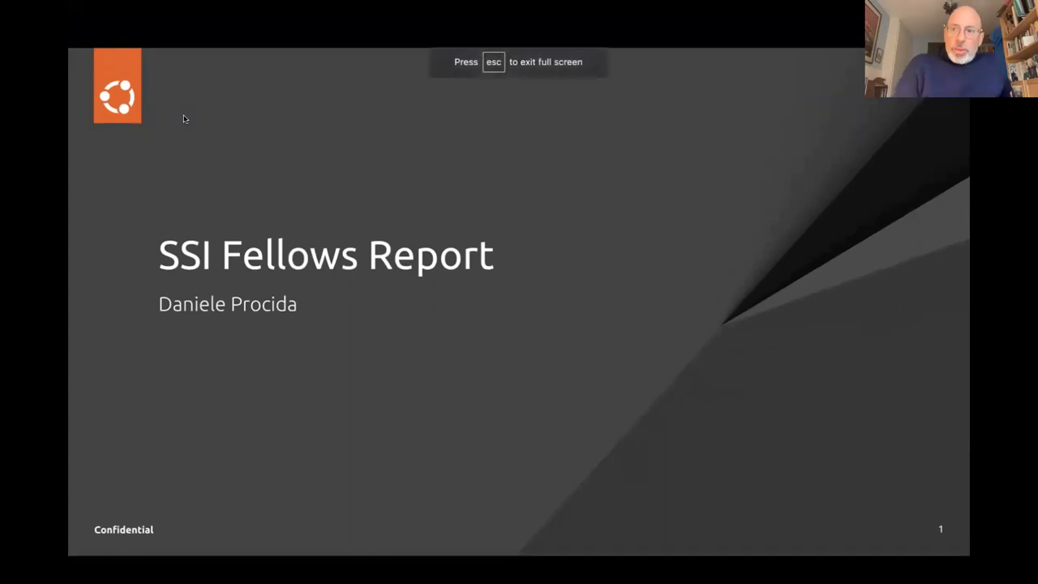
{"action": "mouse_move", "coordinate": [370, 151]}
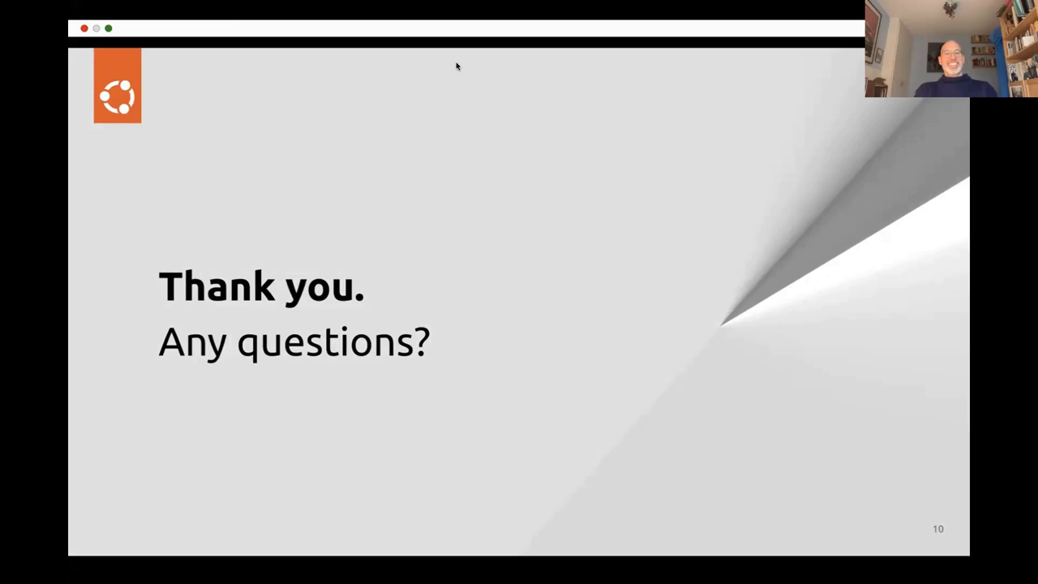
{"action": "mouse_move", "coordinate": [485, 152]}
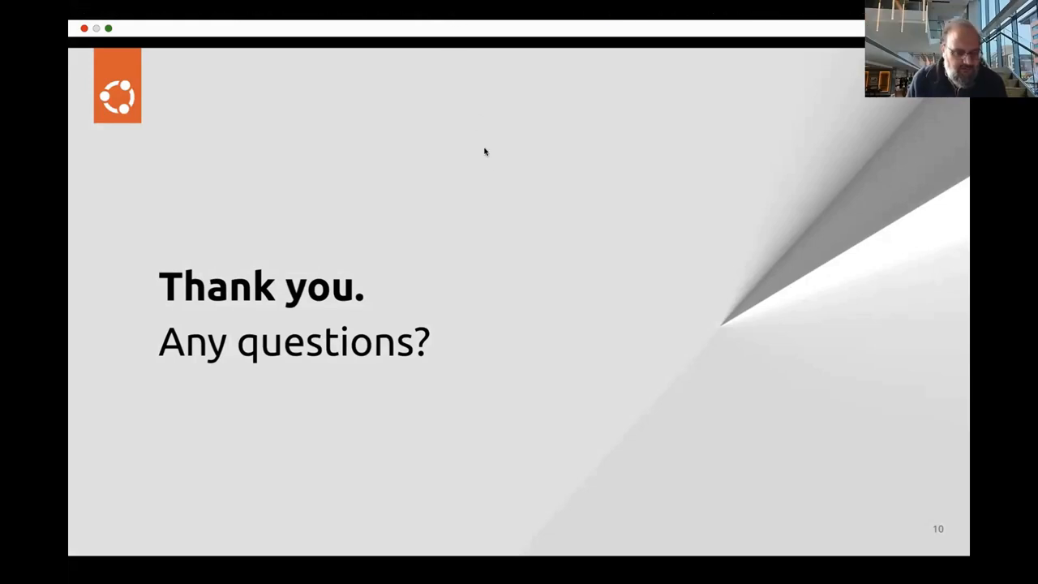
{"action": "mouse_move", "coordinate": [490, 190]}
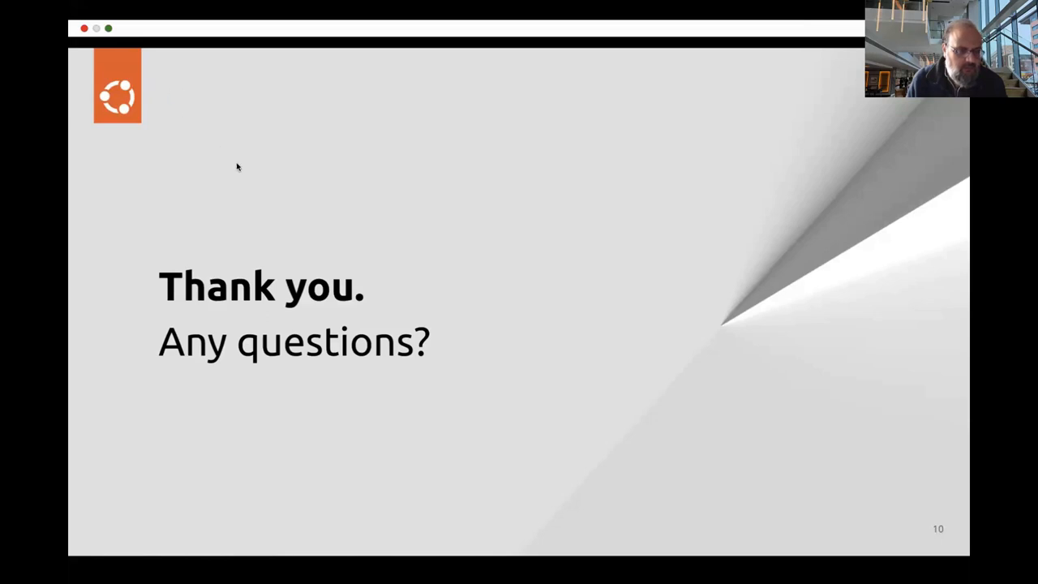
{"action": "mouse_move", "coordinate": [478, 355]}
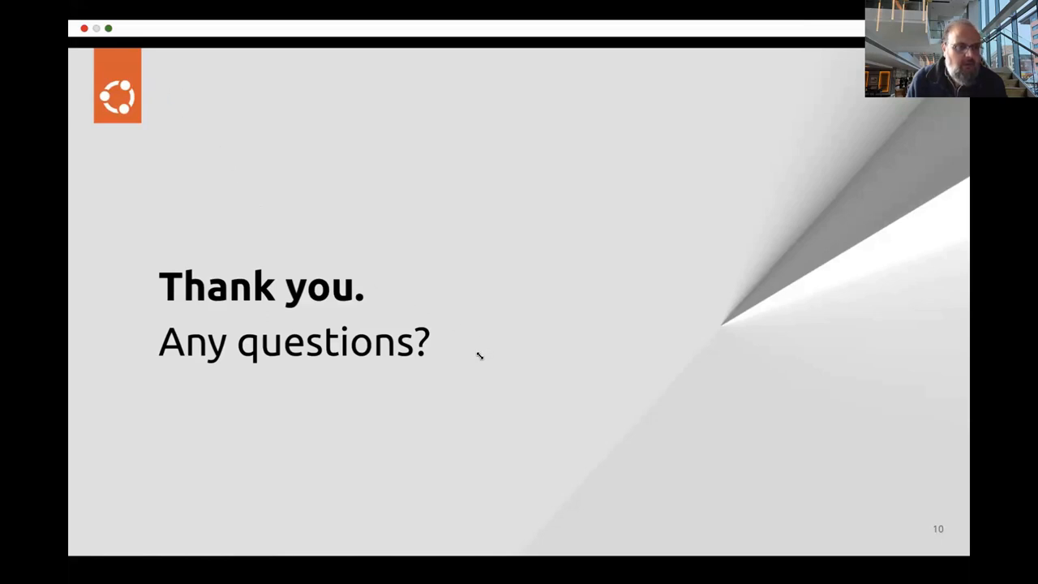
{"action": "mouse_move", "coordinate": [775, 519]}
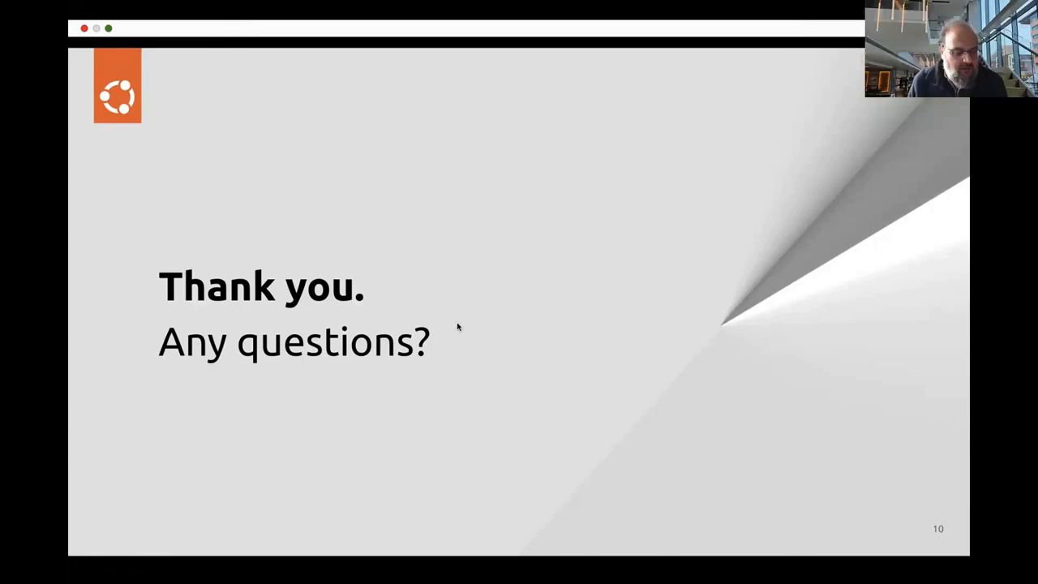
{"action": "mouse_move", "coordinate": [501, 188]}
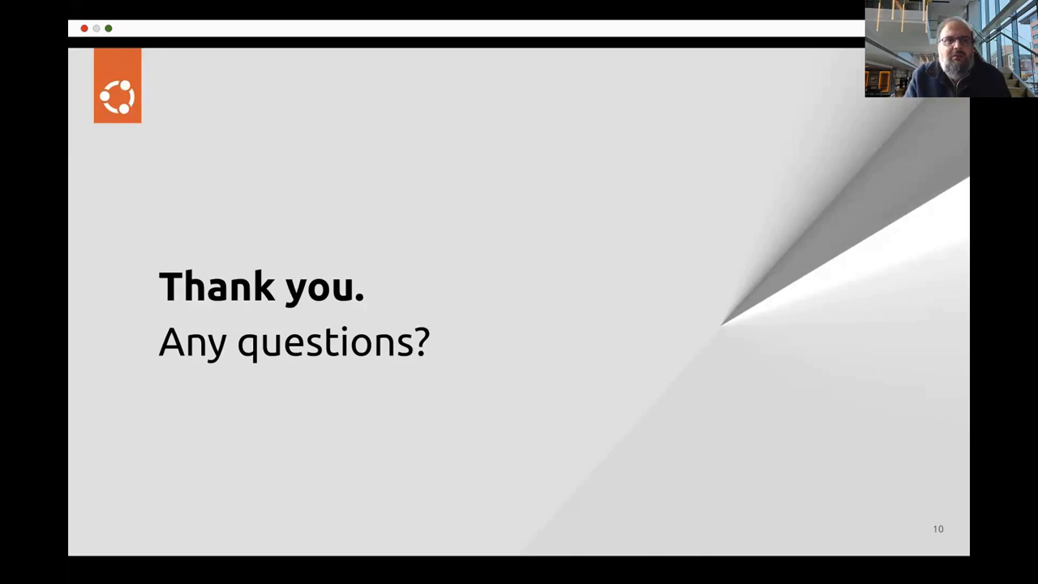
{"action": "mouse_move", "coordinate": [436, 403]}
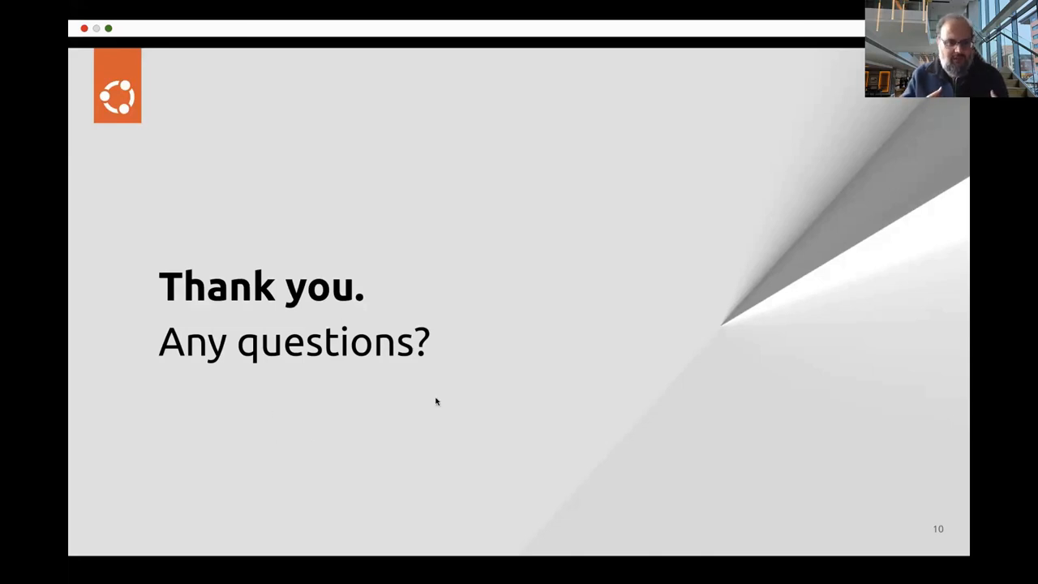
{"action": "mouse_move", "coordinate": [490, 232]}
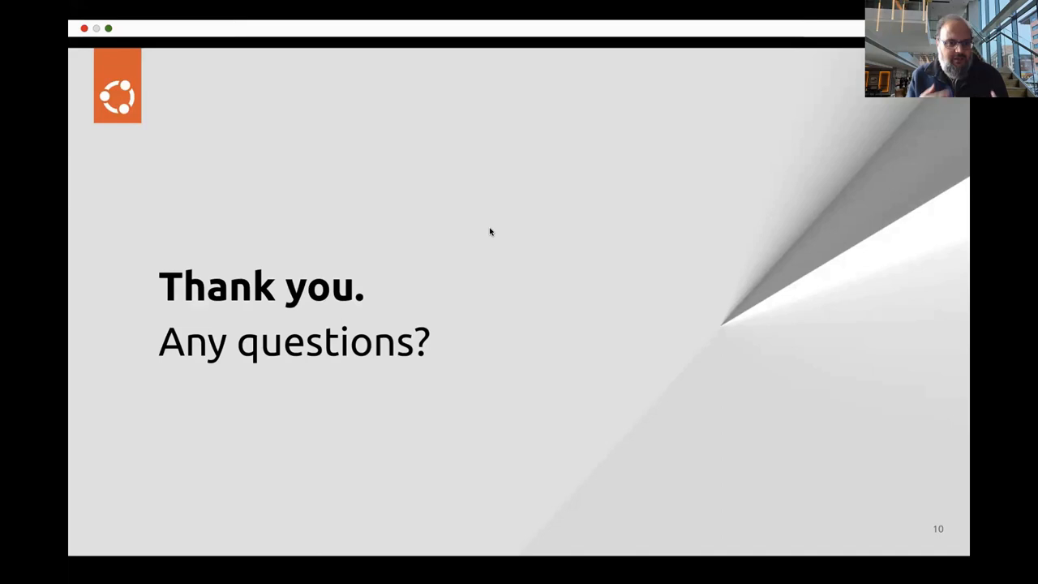